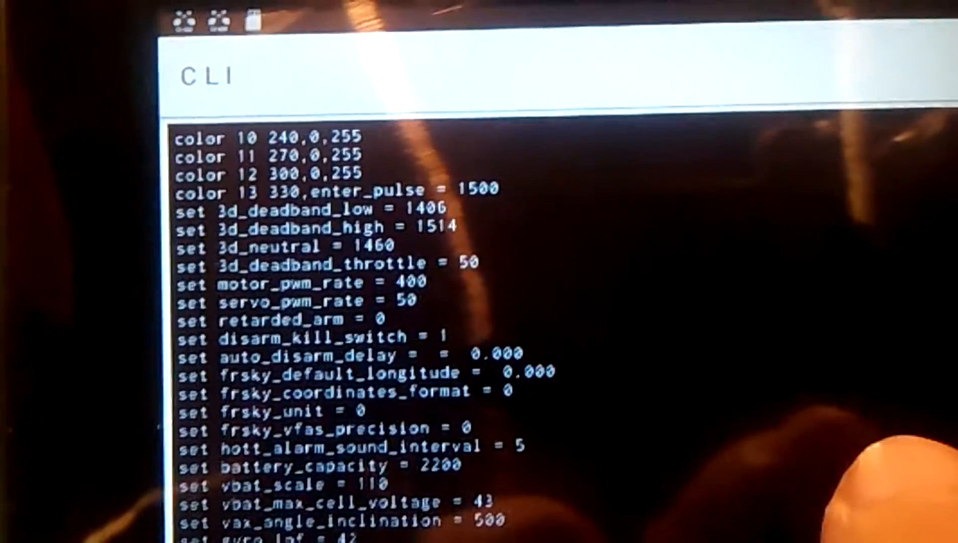
{"action": "scroll", "scroll_direction": "down", "scroll_amount": 3}
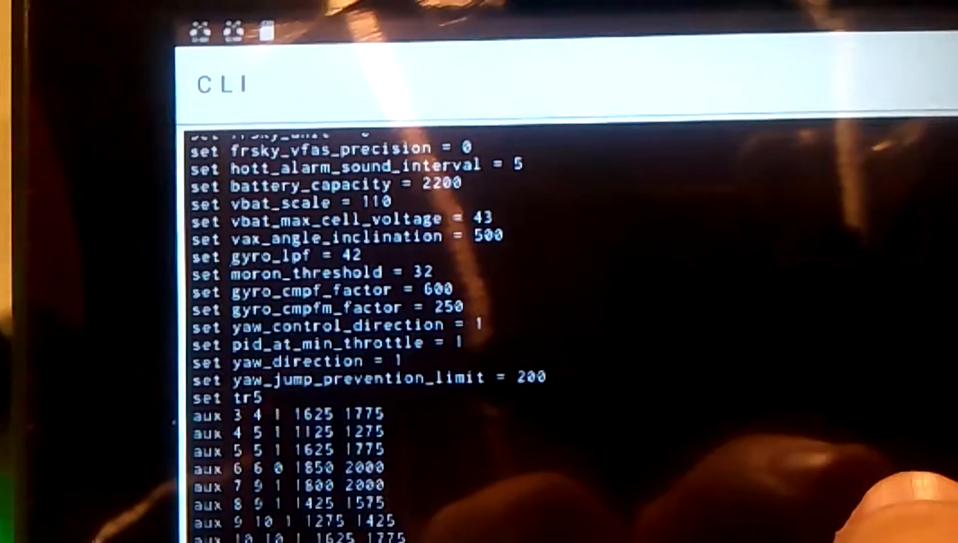
{"action": "scroll", "scroll_direction": "down", "scroll_amount": 3}
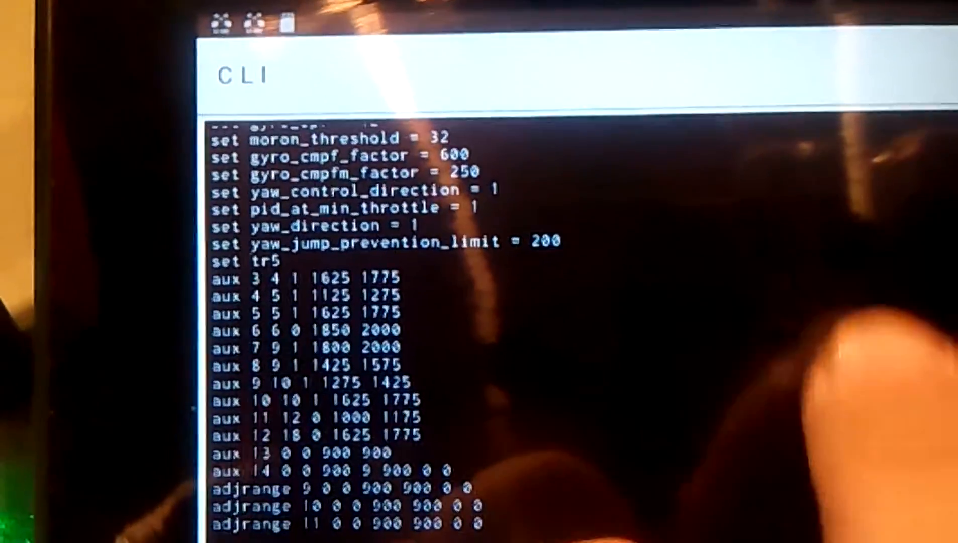
{"action": "scroll", "scroll_direction": "down", "scroll_amount": 3}
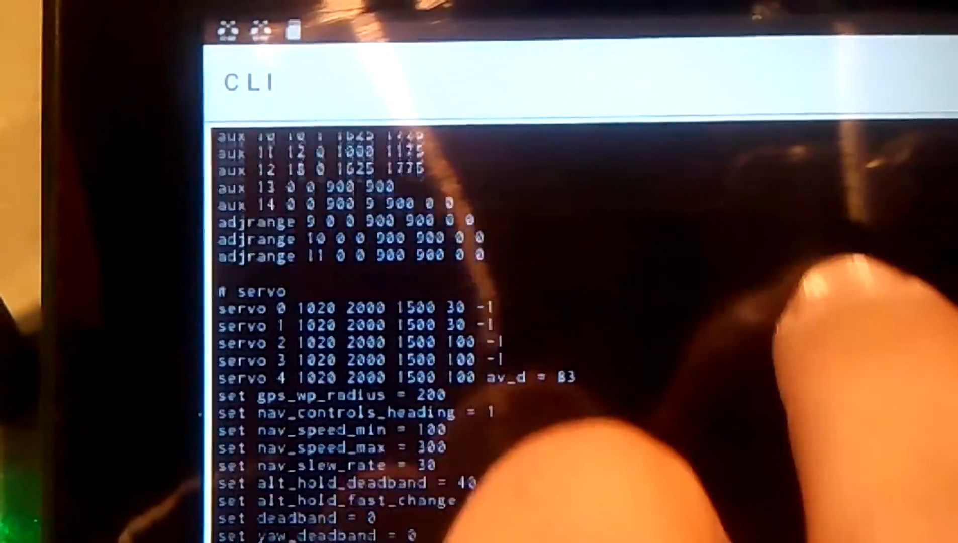